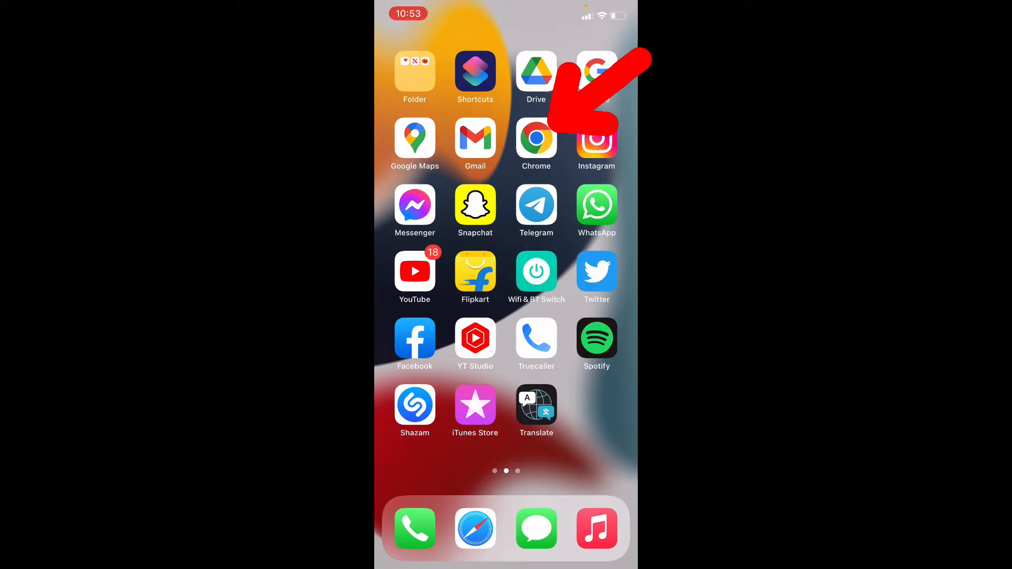
Search Google for 'cahatgpt' from Chrome's address bar
click(536, 138)
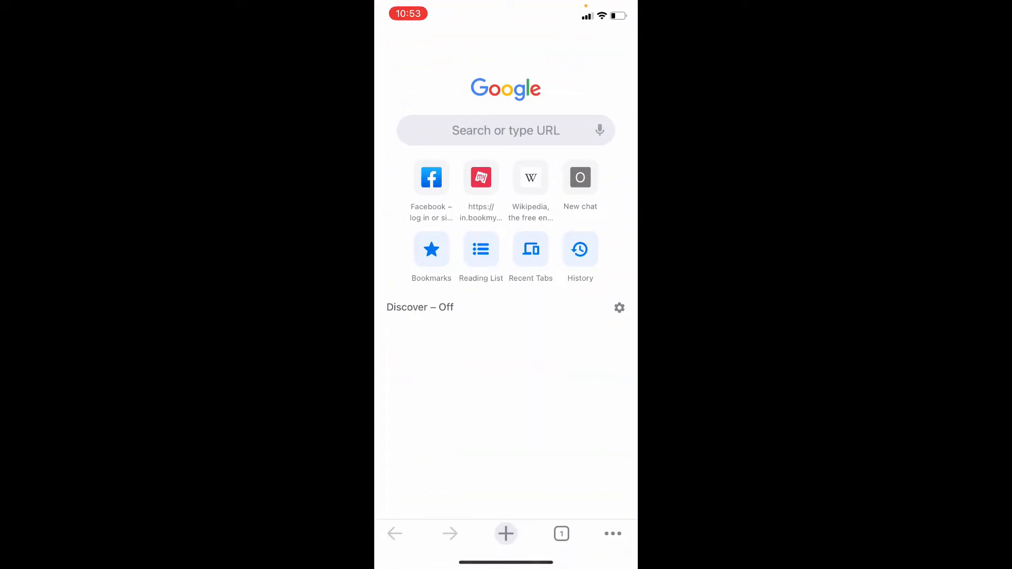
click(506, 131)
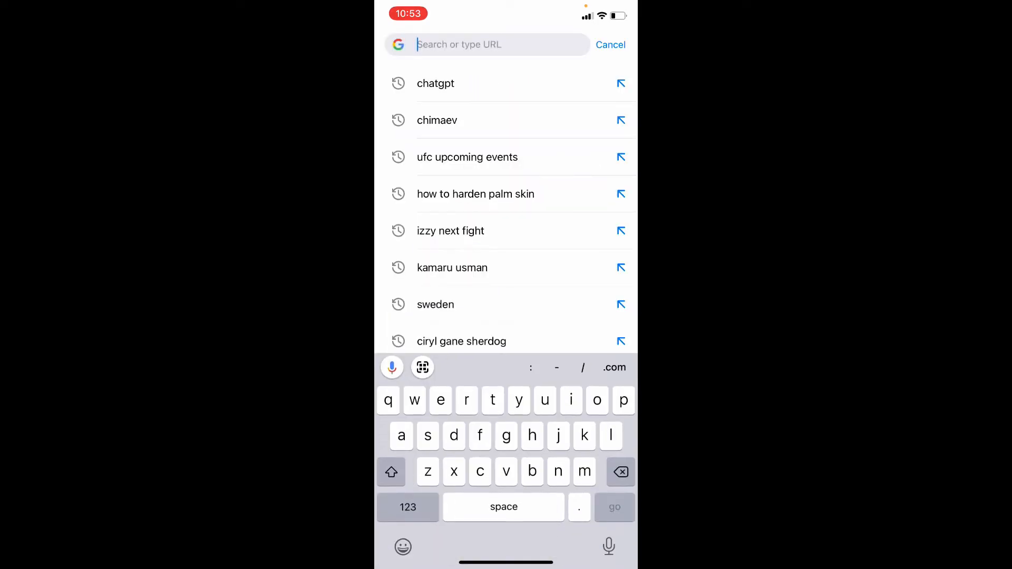
text(cah)
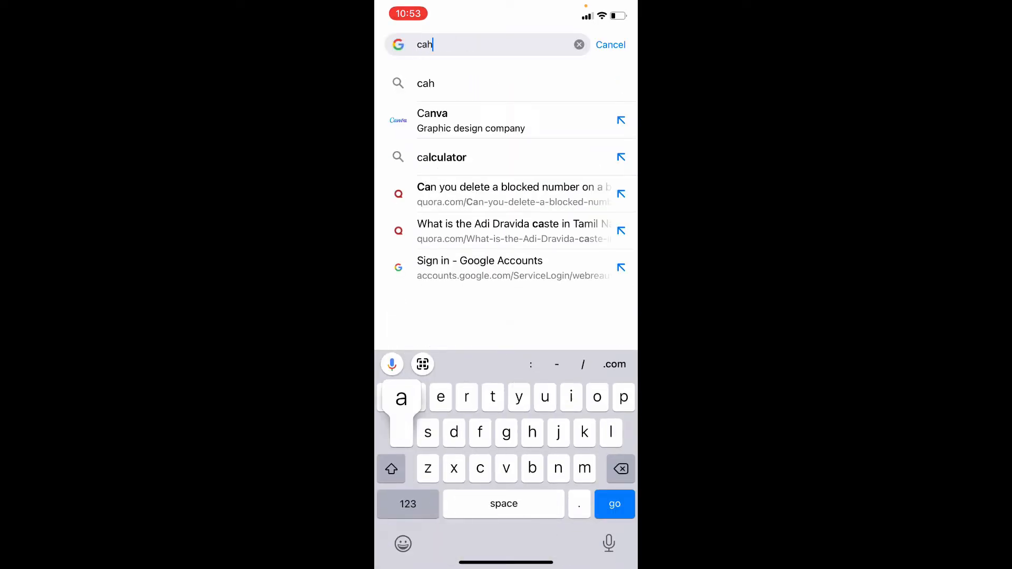
text(atgpt)
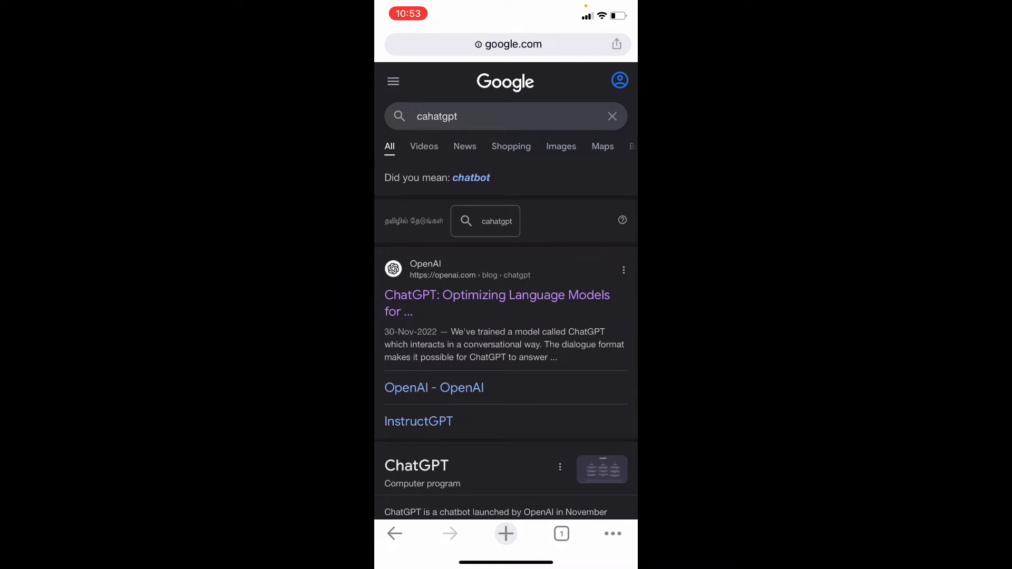
Go from OpenAI's ChatGPT blog post to the chat site via Try ChatGPT
click(497, 304)
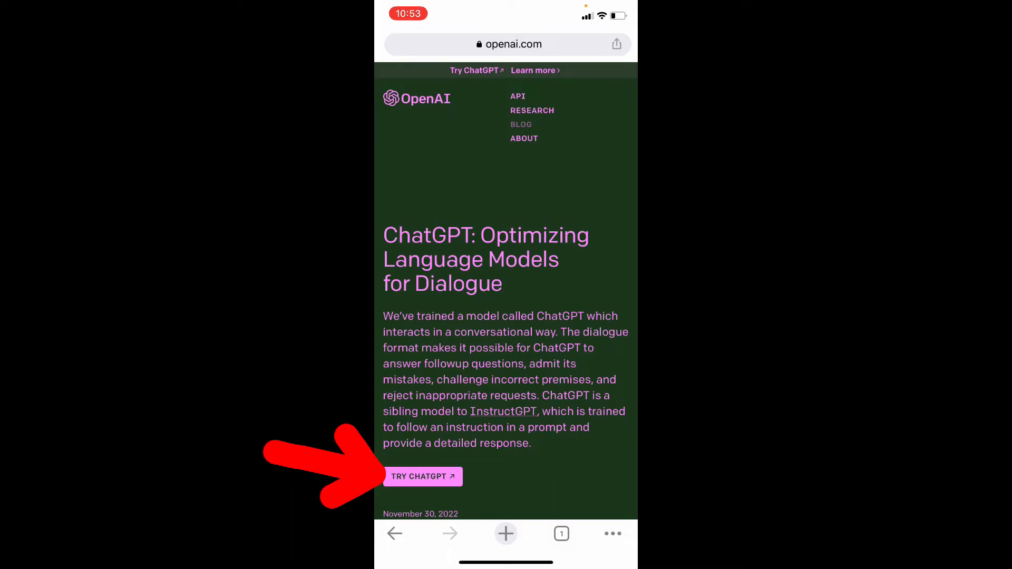
click(422, 477)
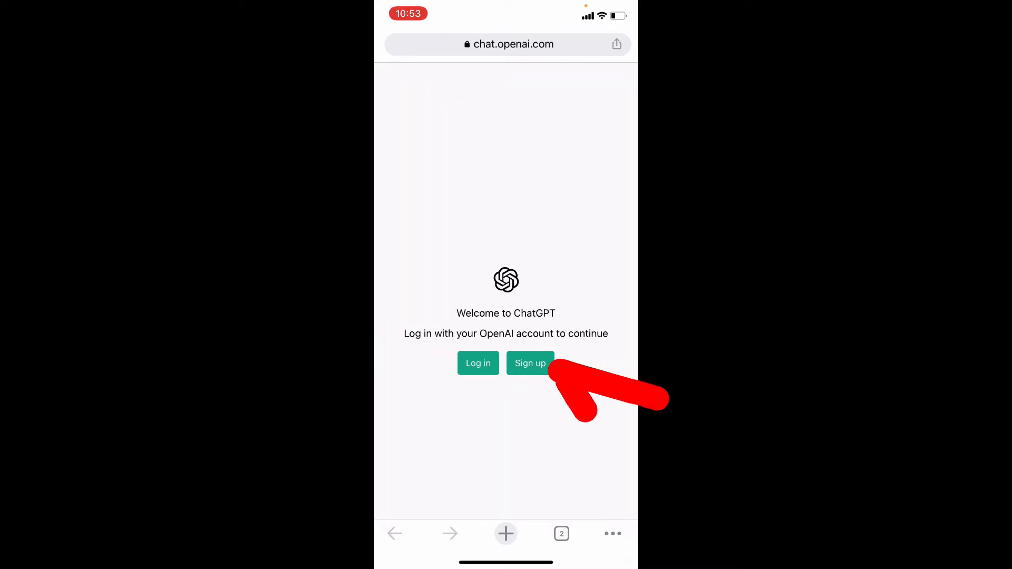
Choose Sign up on the Welcome to ChatGPT page
click(529, 363)
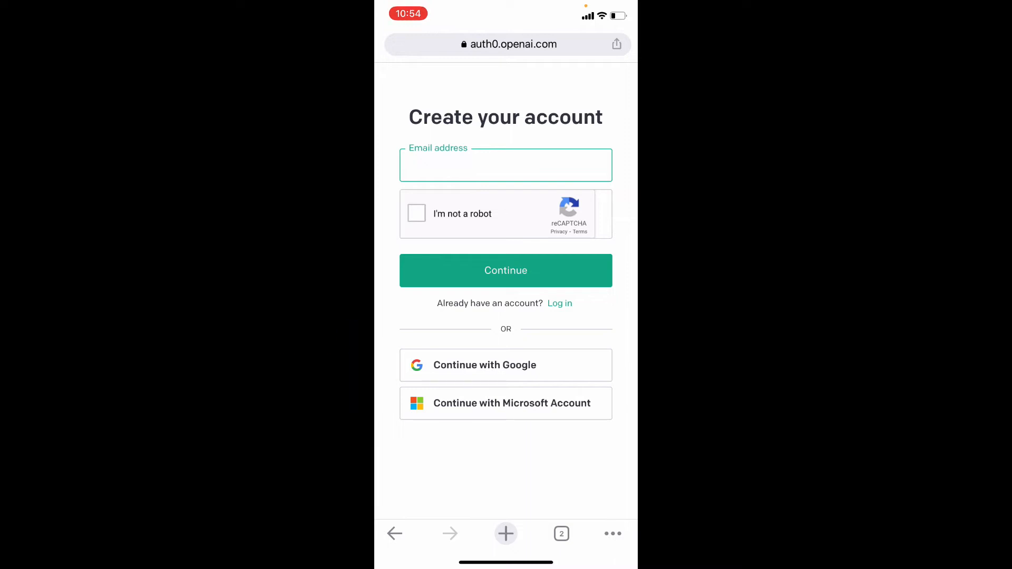
Continue with Google, pick the account and submit the name starting 'Busi'
click(484, 365)
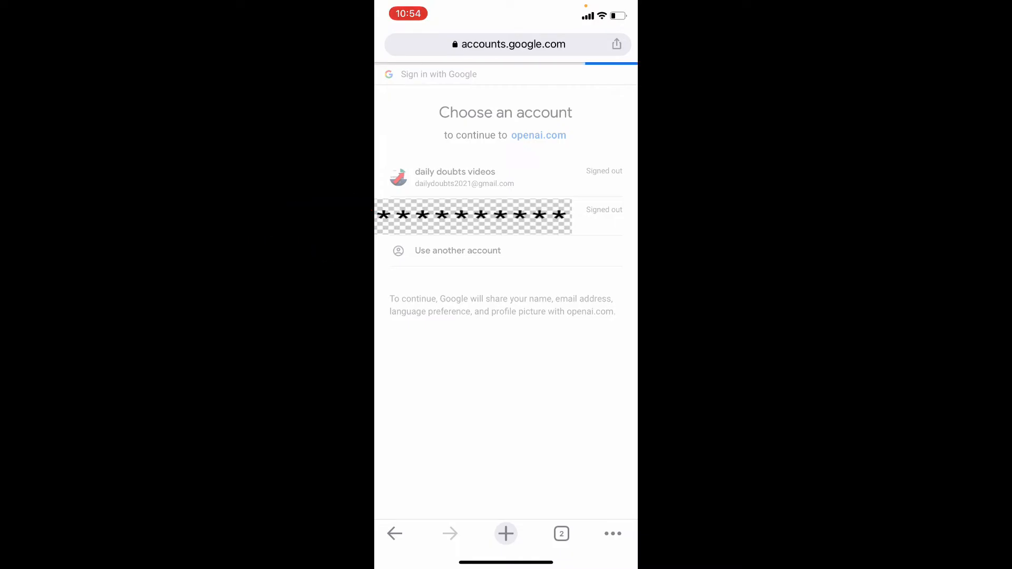
click(474, 215)
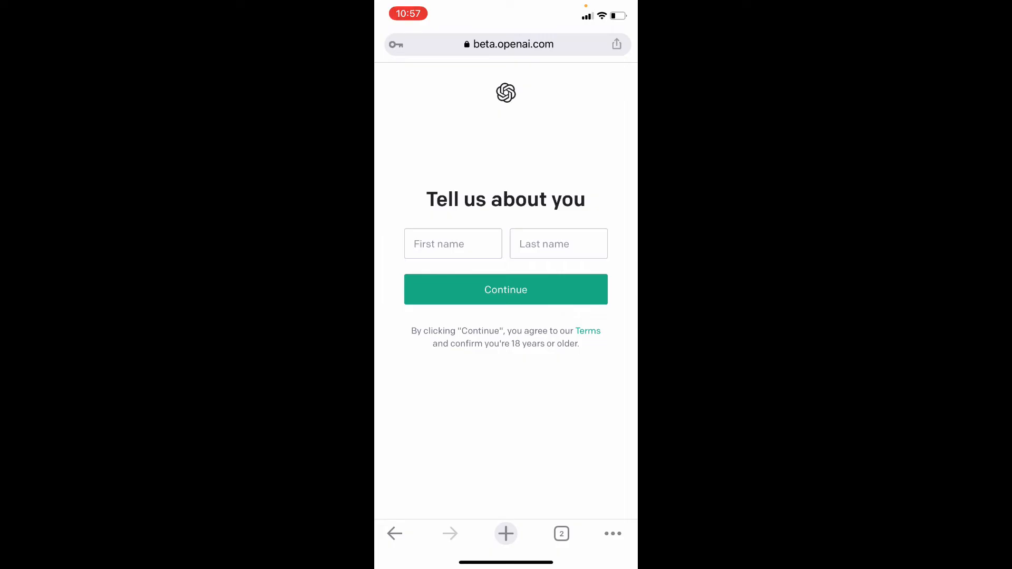
text(Business)
text(dd)
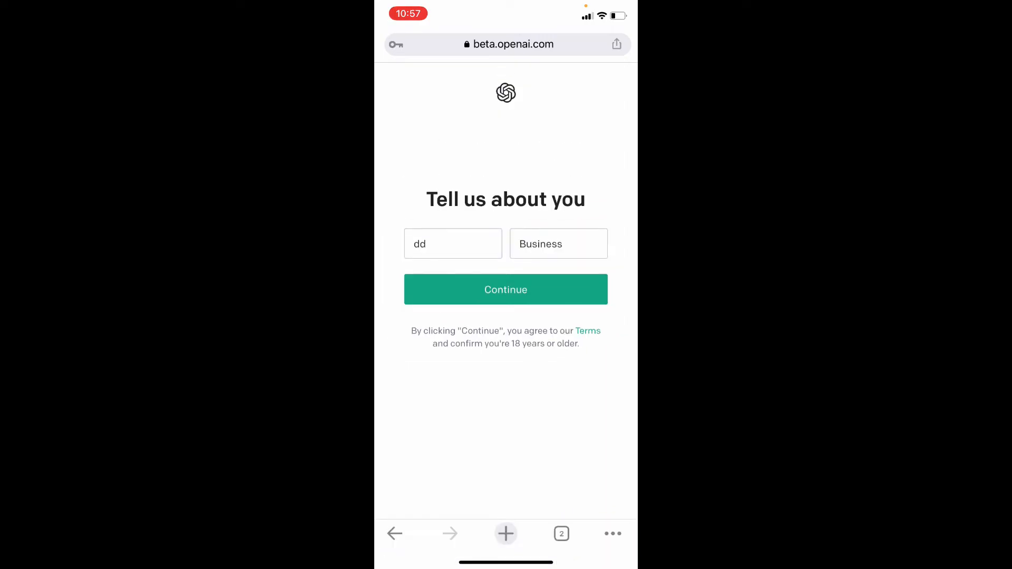
click(506, 289)
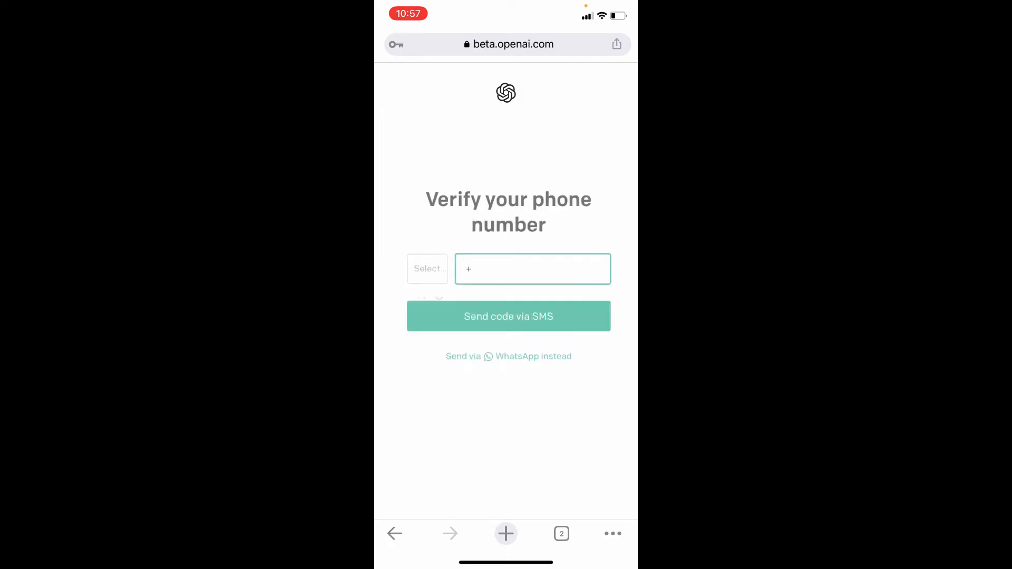
Enter the phone number and request the verification code by SMS
click(424, 269)
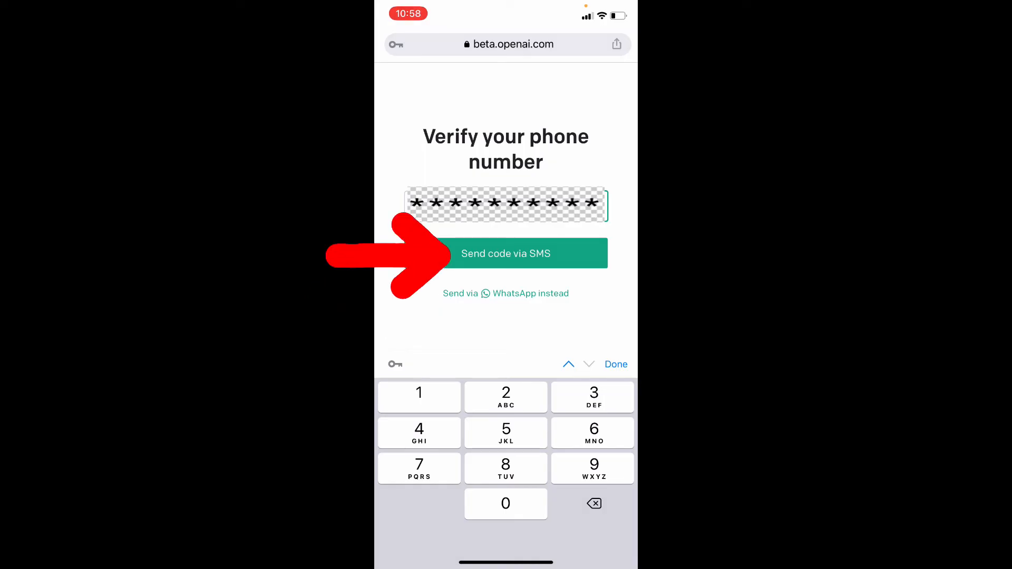
click(506, 253)
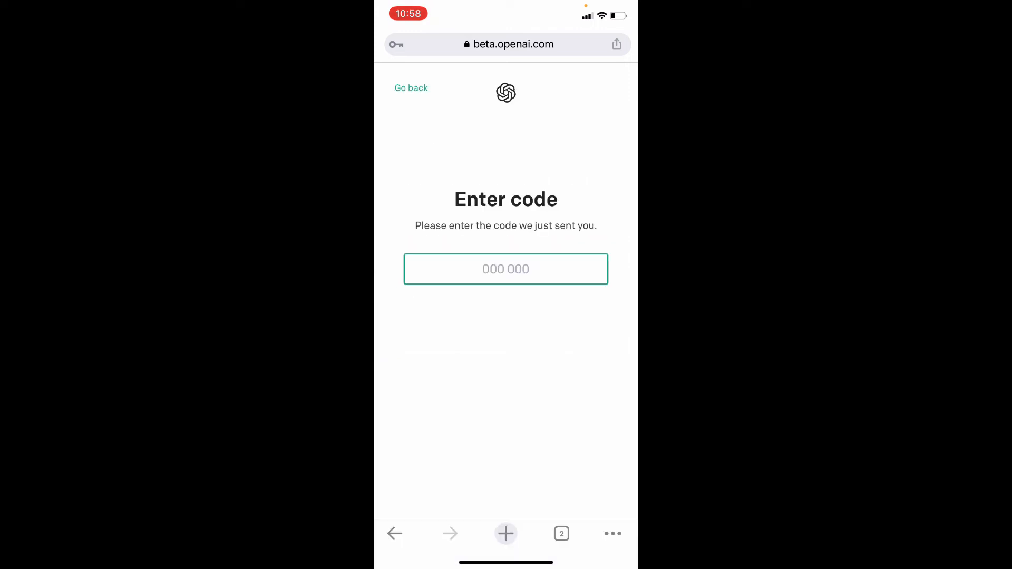
Fill the code field with the 'From Messages' SMS code suggestion
click(505, 269)
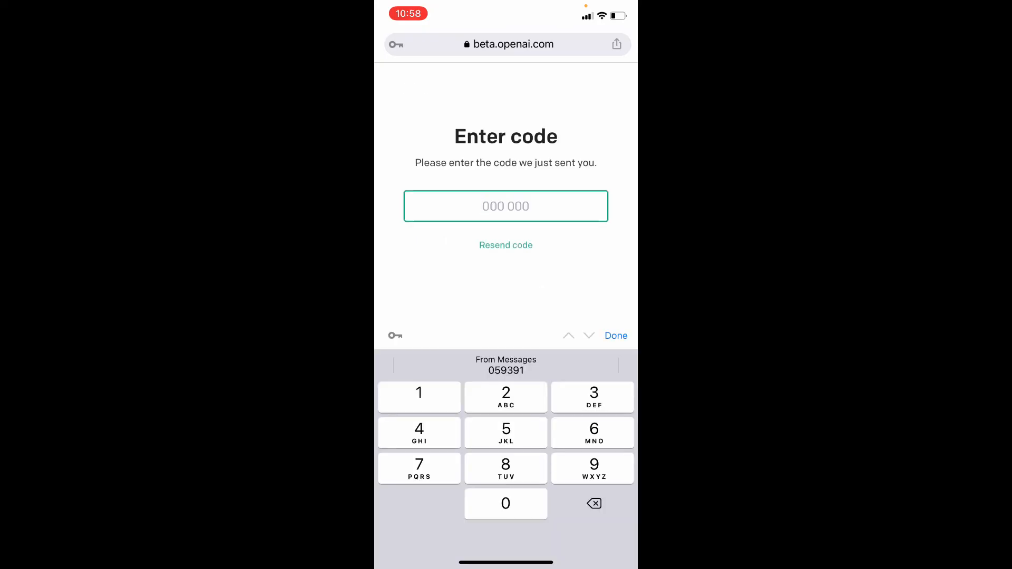
click(505, 364)
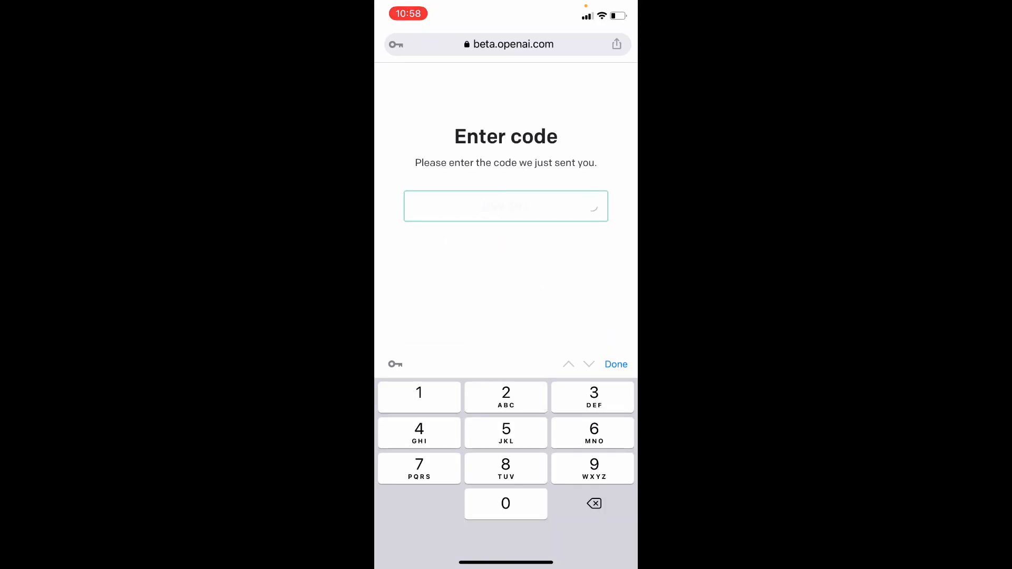